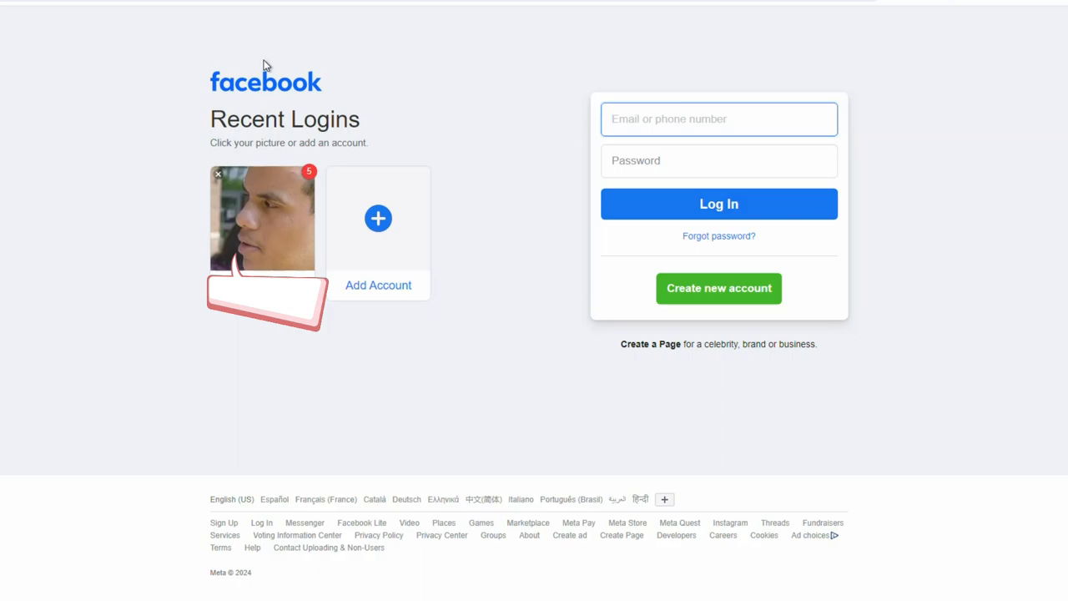
- Select the recent login profile and choose 'Forgot password?' instead of entering the password
{"action": "left_click", "coordinate": [719, 119]}
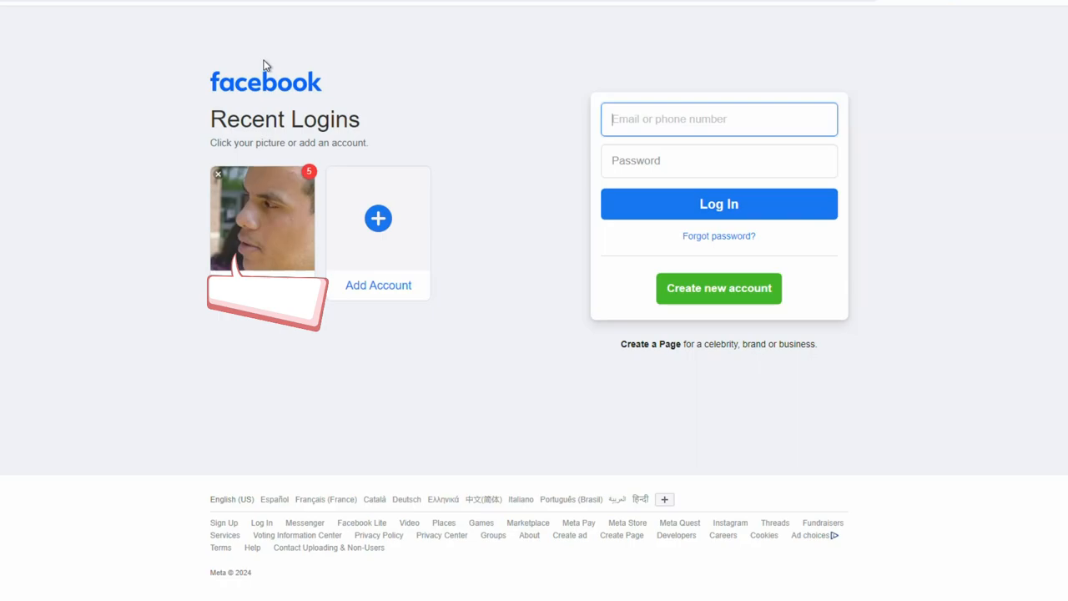
{"action": "mouse_move", "coordinate": [263, 233]}
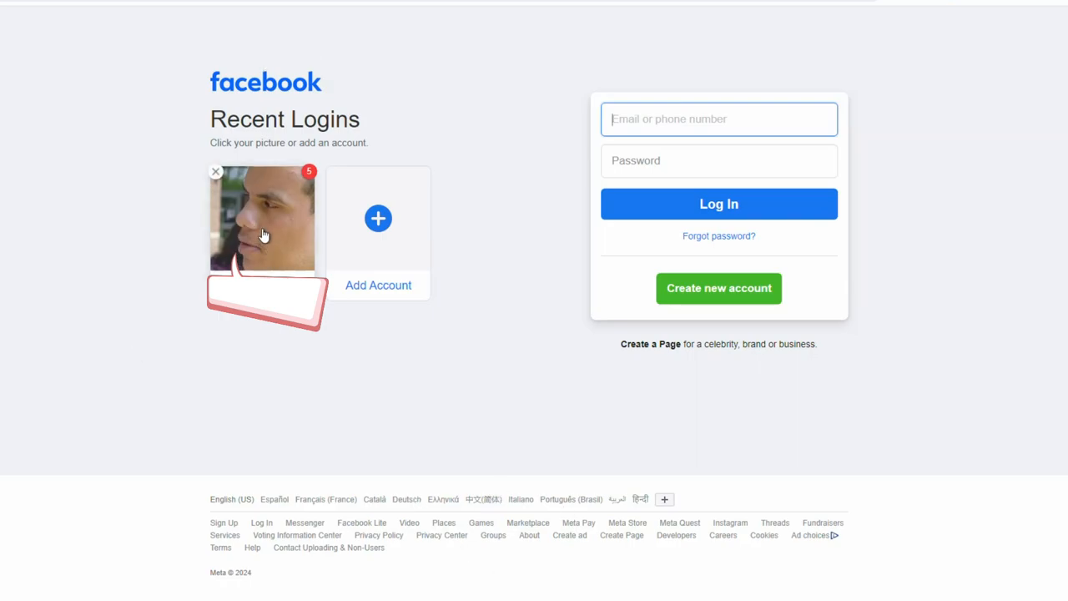
{"action": "mouse_move", "coordinate": [232, 206]}
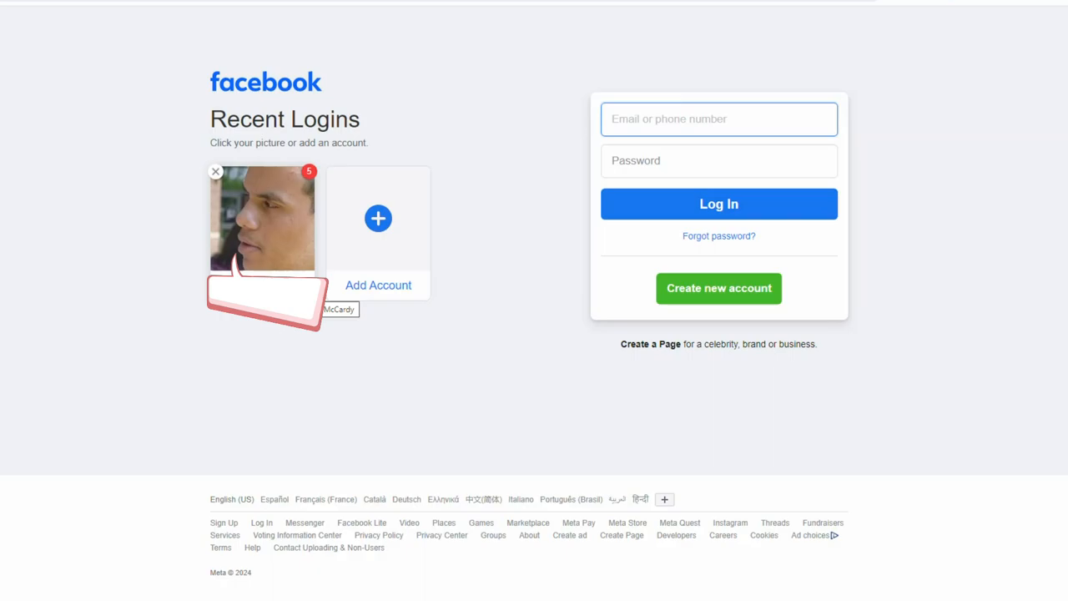
{"action": "mouse_move", "coordinate": [256, 240]}
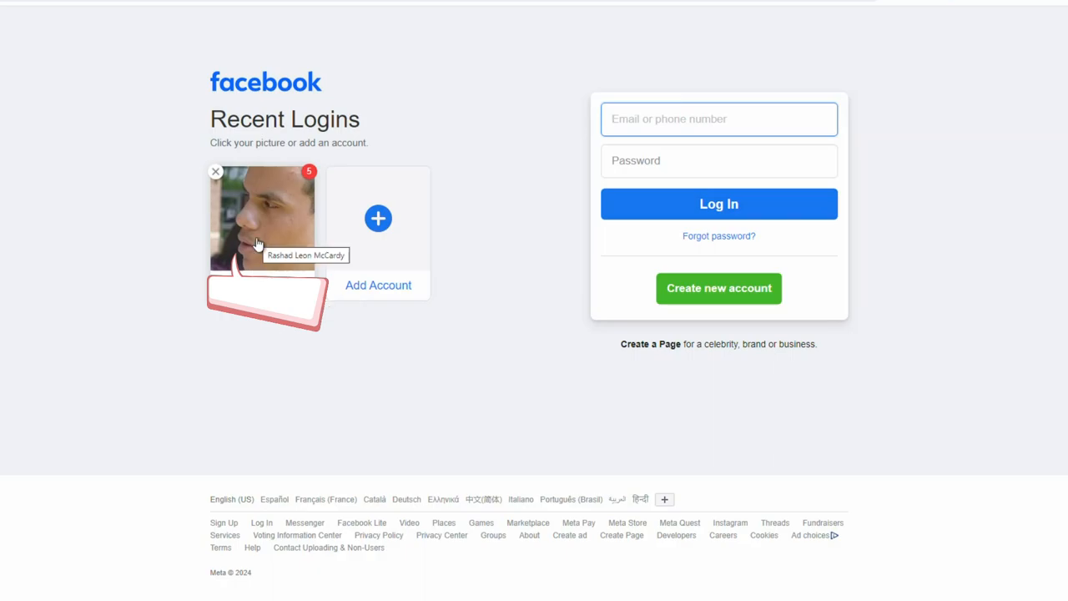
{"action": "mouse_move", "coordinate": [254, 215]}
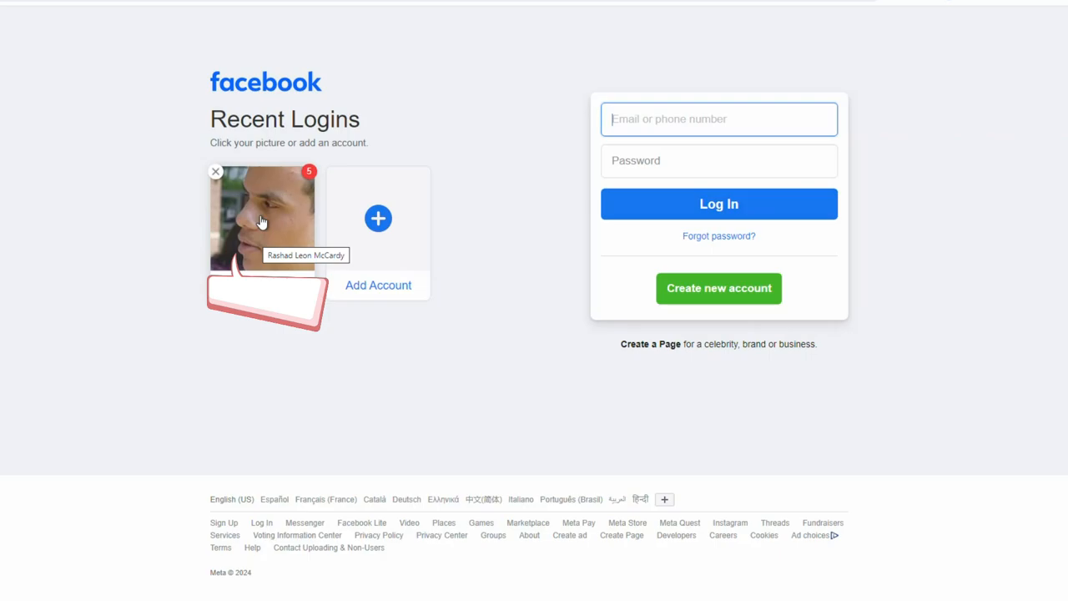
{"action": "left_click", "coordinate": [263, 217]}
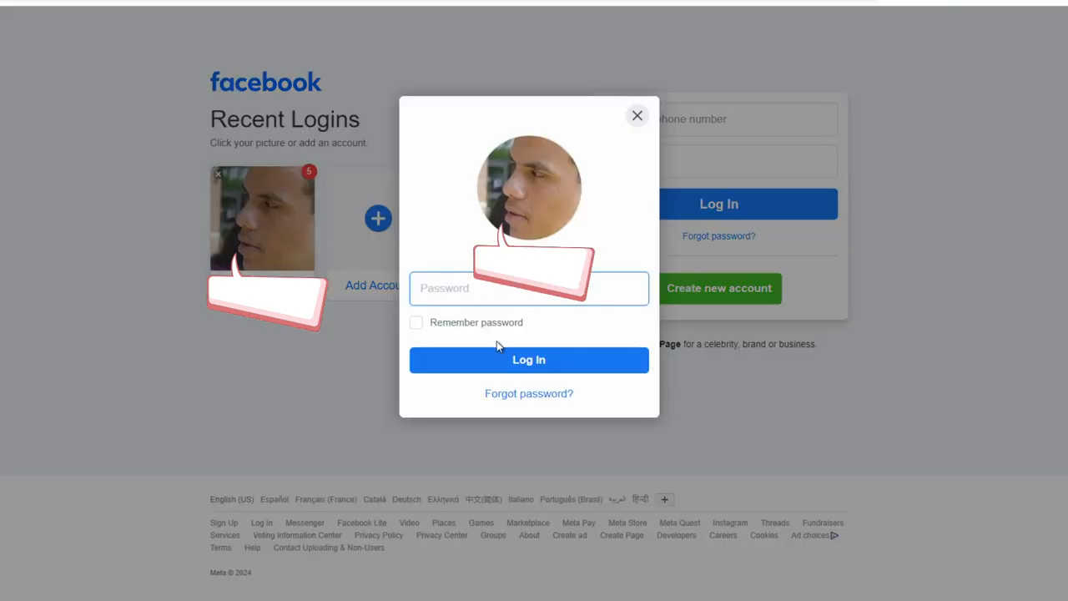
{"action": "left_click", "coordinate": [636, 116]}
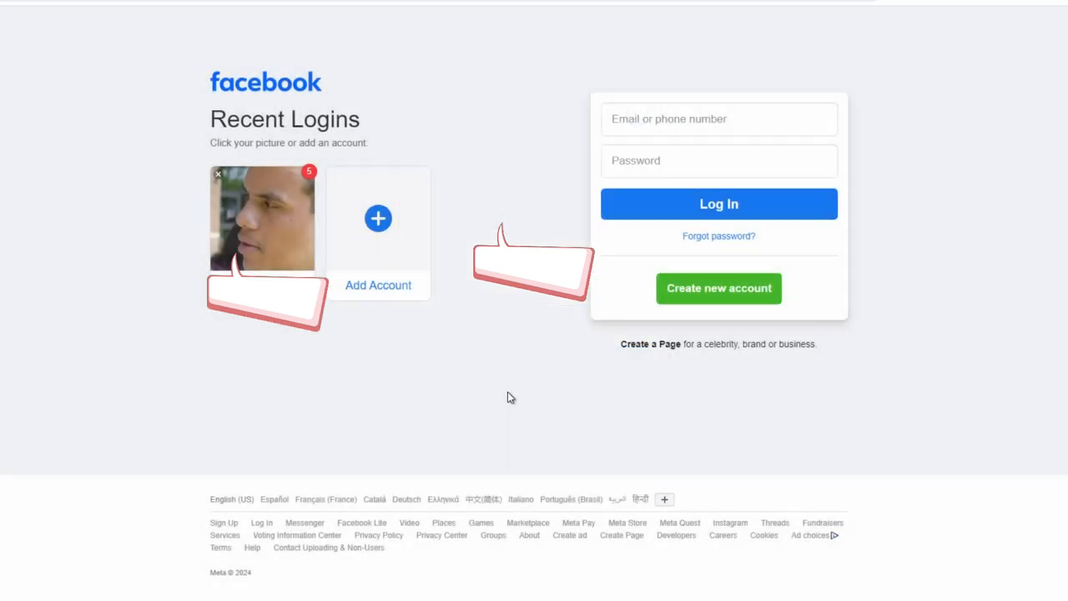
- Open the recovery page offering to email a login code to the masked address
{"action": "left_click", "coordinate": [264, 217]}
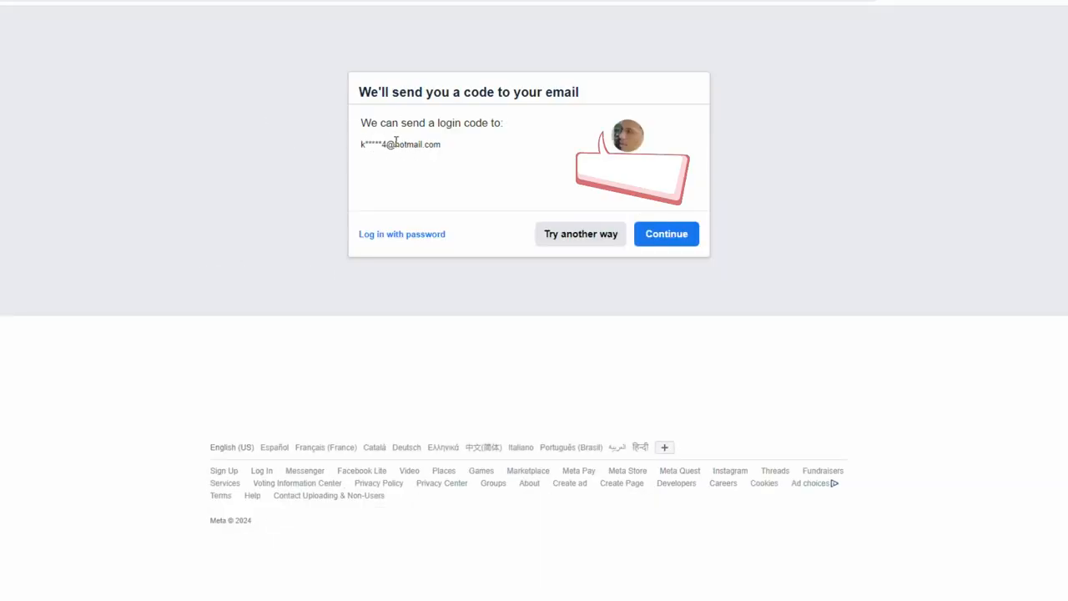
{"action": "mouse_move", "coordinate": [424, 157]}
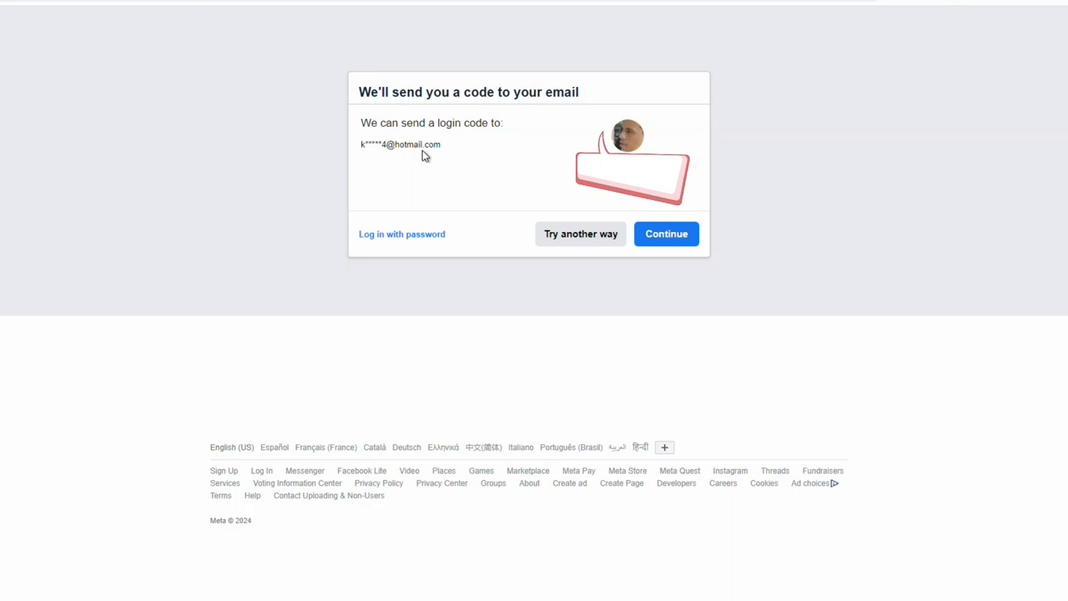
{"action": "mouse_move", "coordinate": [409, 144]}
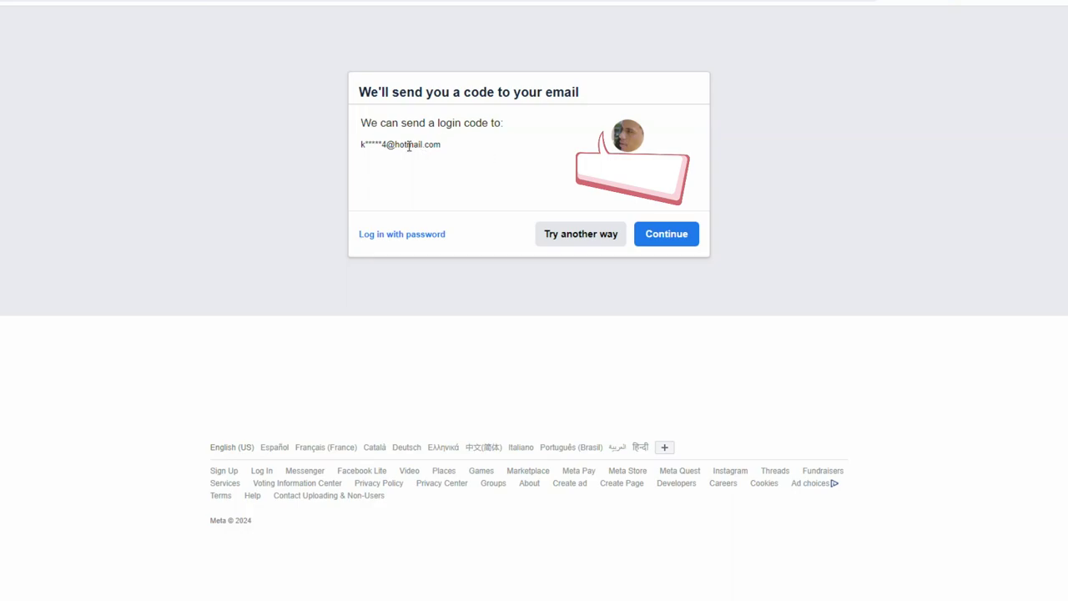
{"action": "mouse_move", "coordinate": [573, 238]}
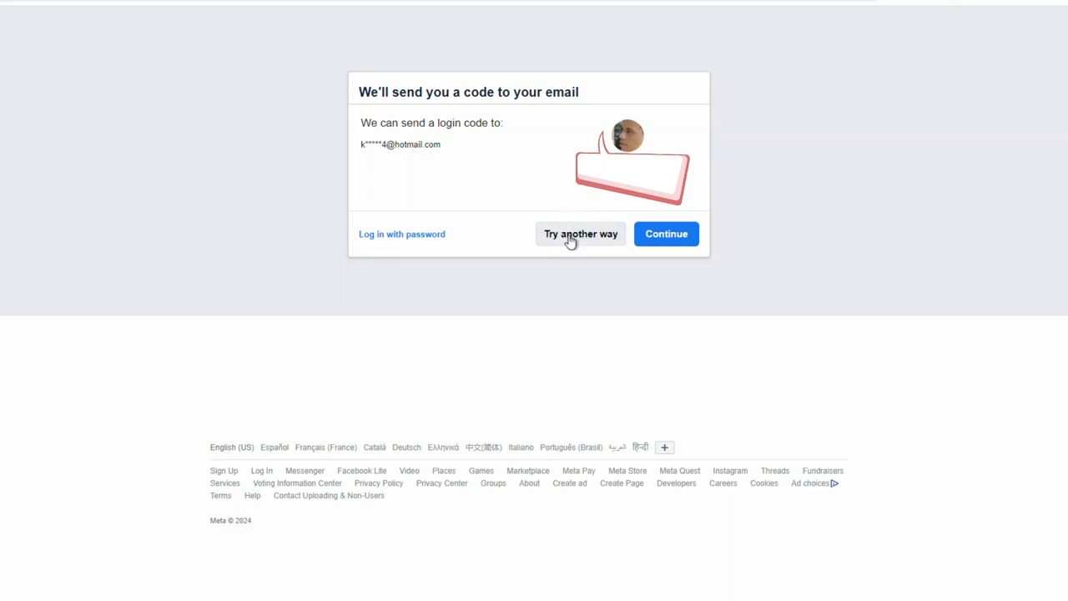
- Choose 'Try another way' to reach the Reset your password options with email preselected
{"action": "left_click", "coordinate": [580, 234]}
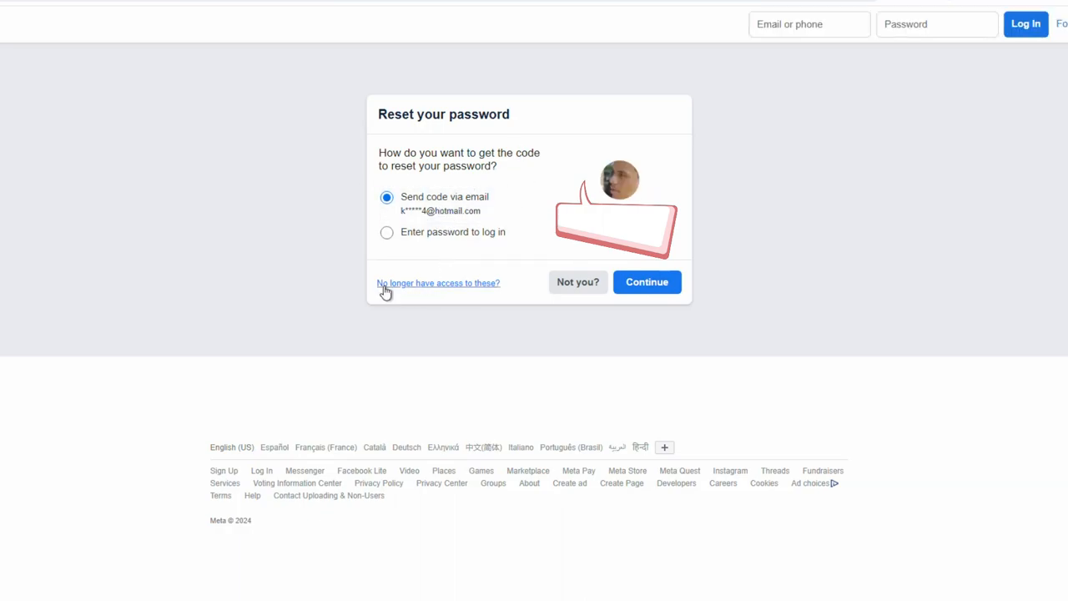
{"action": "mouse_move", "coordinate": [489, 272]}
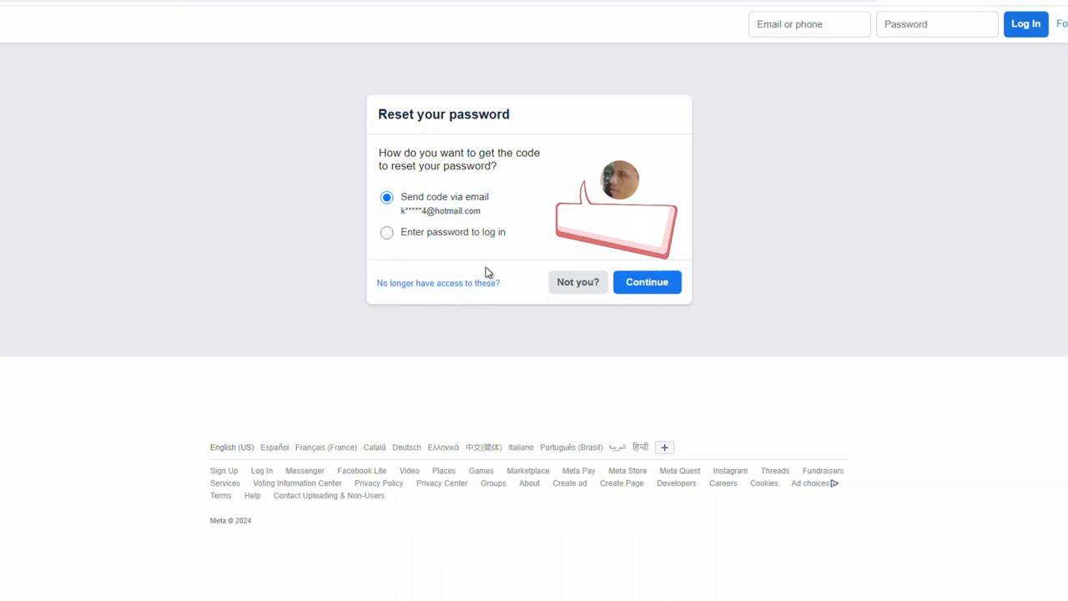
{"action": "mouse_move", "coordinate": [345, 201]}
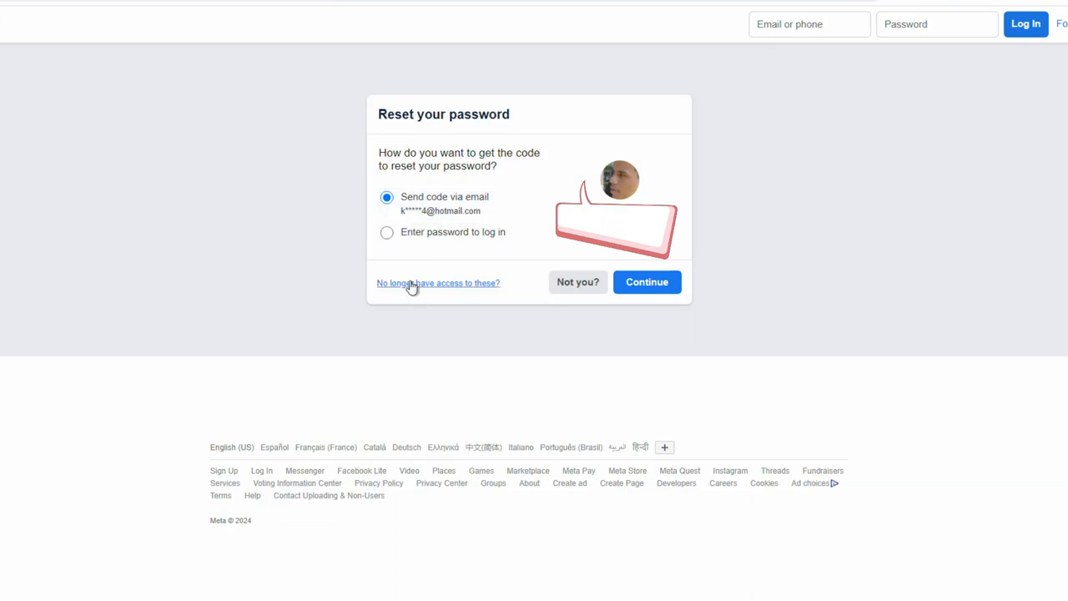
{"action": "mouse_move", "coordinate": [417, 294]}
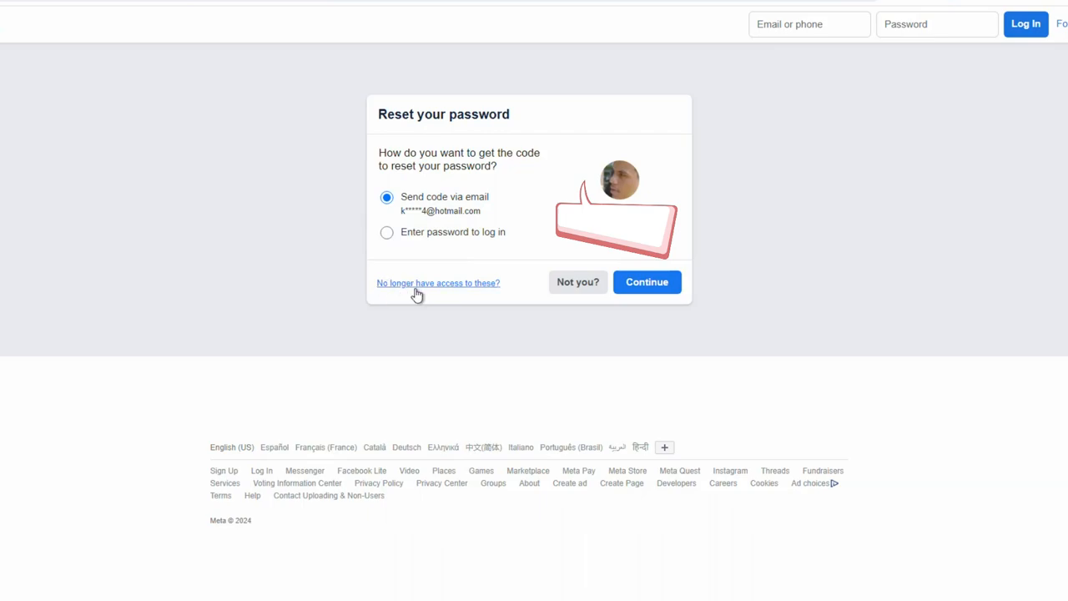
{"action": "mouse_move", "coordinate": [449, 288]}
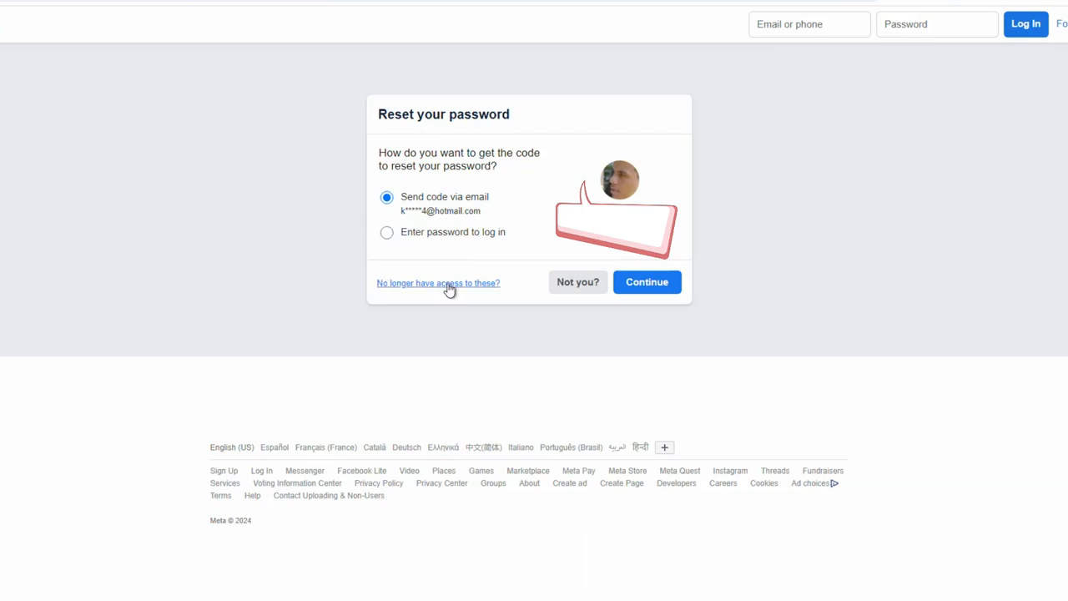